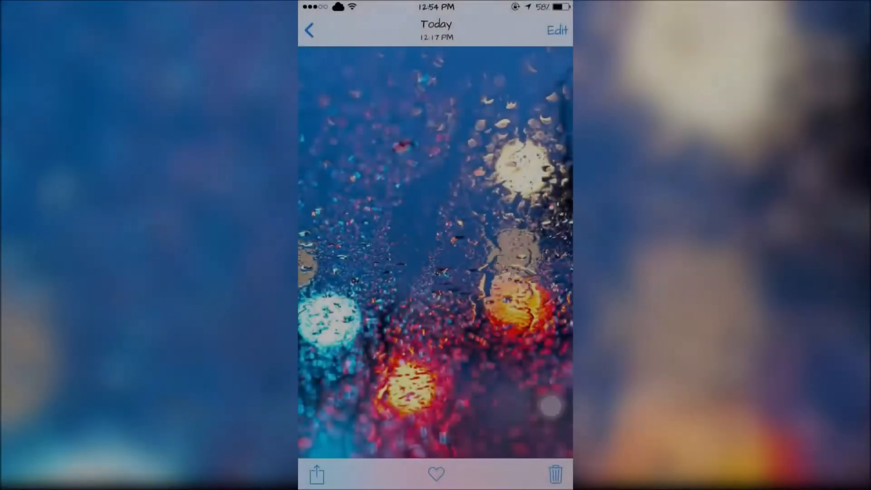
Step: View the rainy-window photo, then return to the home screen
left_click(316, 473)
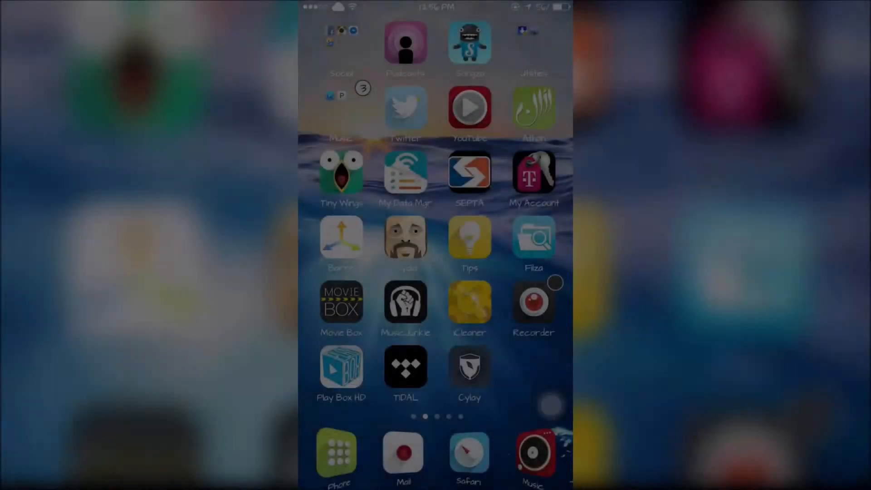
Step: Sign in to Cylay and browse the iPhone's remote actions like take pictures, call history and erase
left_click(470, 367)
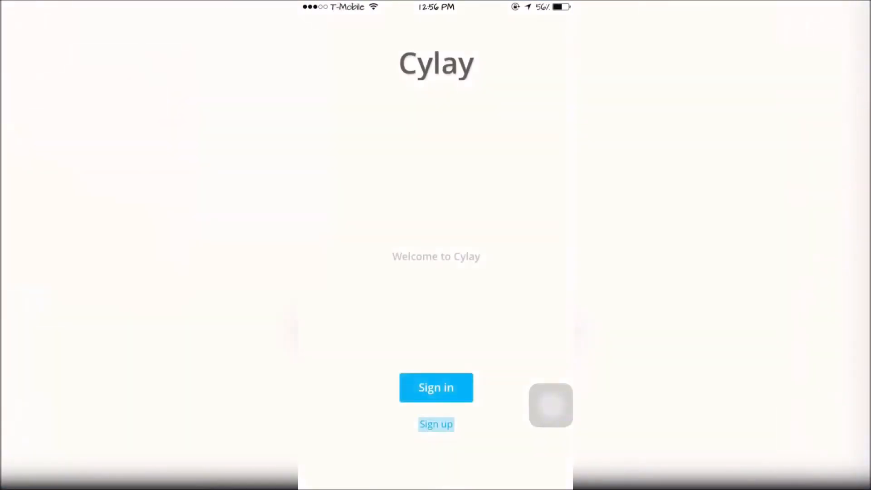
left_click(436, 424)
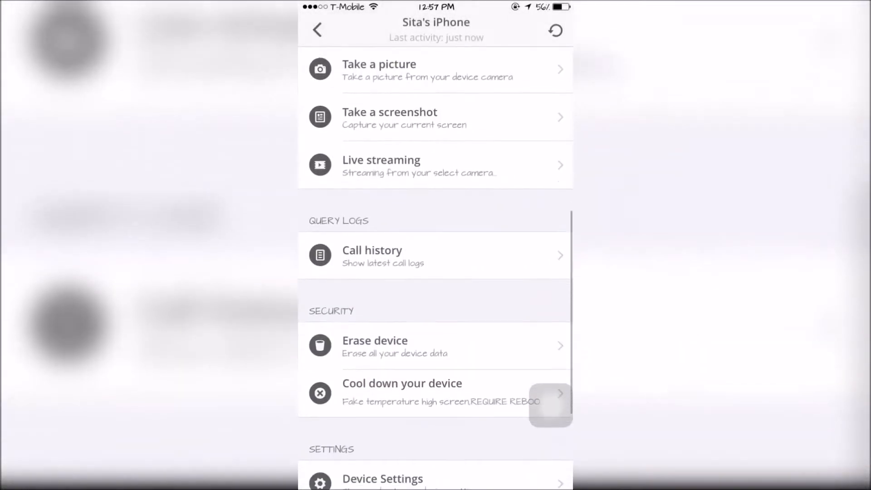
scroll("down", 3)
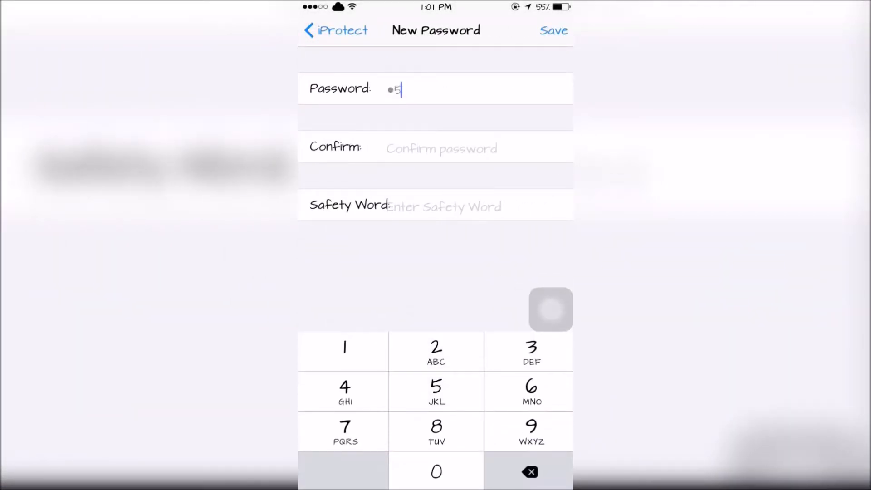
Step: Enter the four-digit iProtect password and begin re-entering it for confirmation
left_click(436, 352)
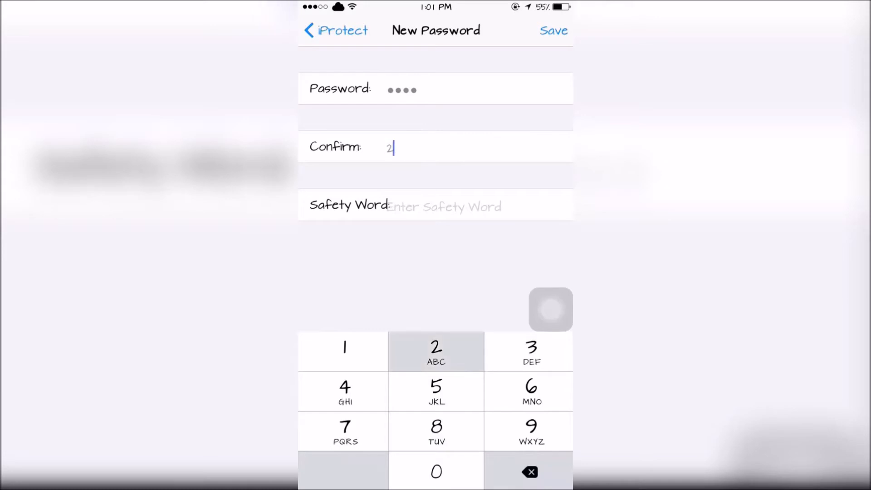
left_click(443, 206)
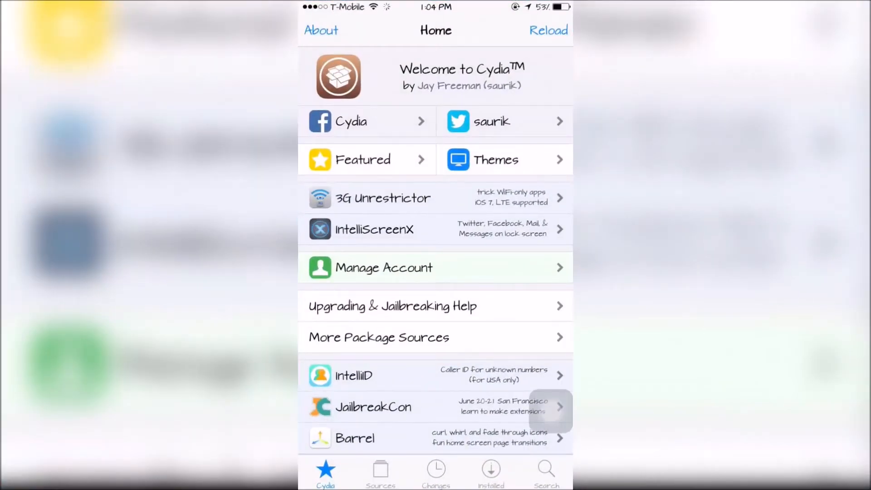
Step: Leave Cydia's home page with the Home button
key("home")
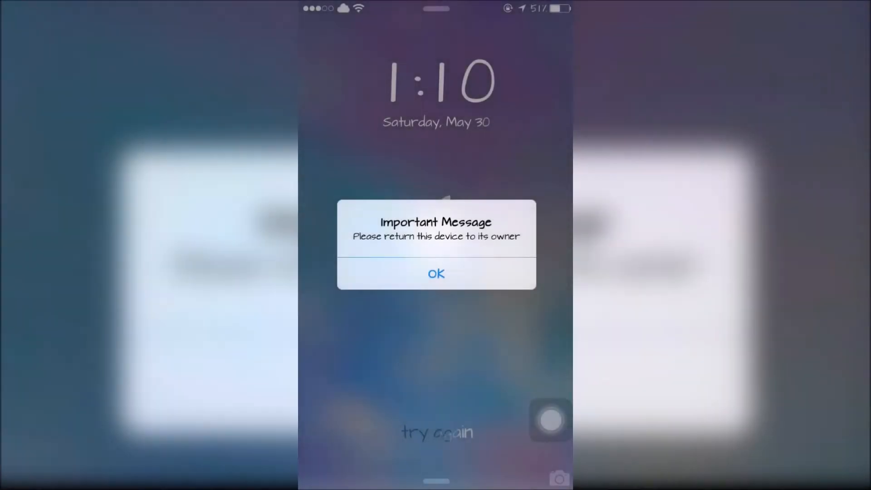
Step: Dismiss iGotcha's 'Important Message' return-to-owner alert with OK
left_click(437, 273)
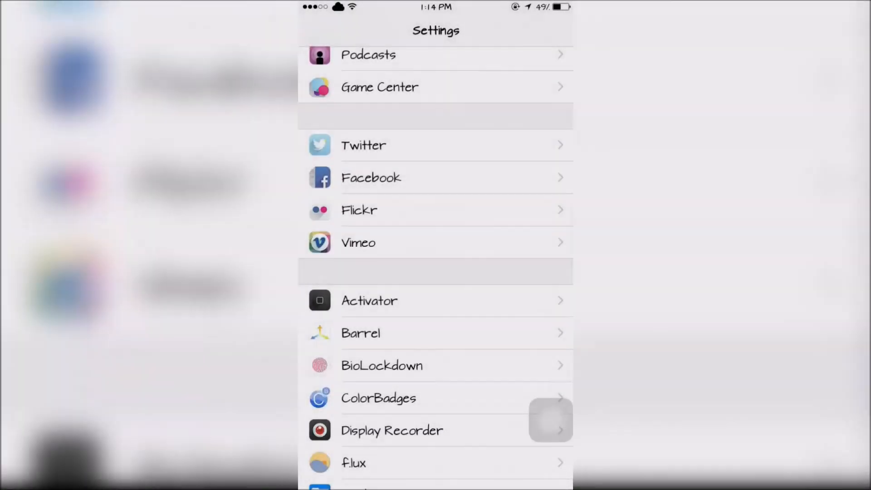
Step: Show BioLockdown enabled with fingerprint restrictions on iCleaner, Messages, PayPal and Settings
left_click(382, 366)
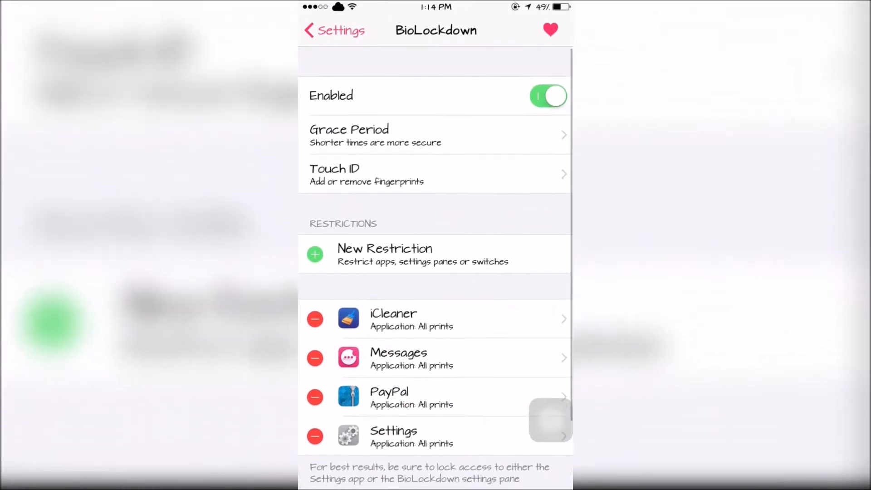